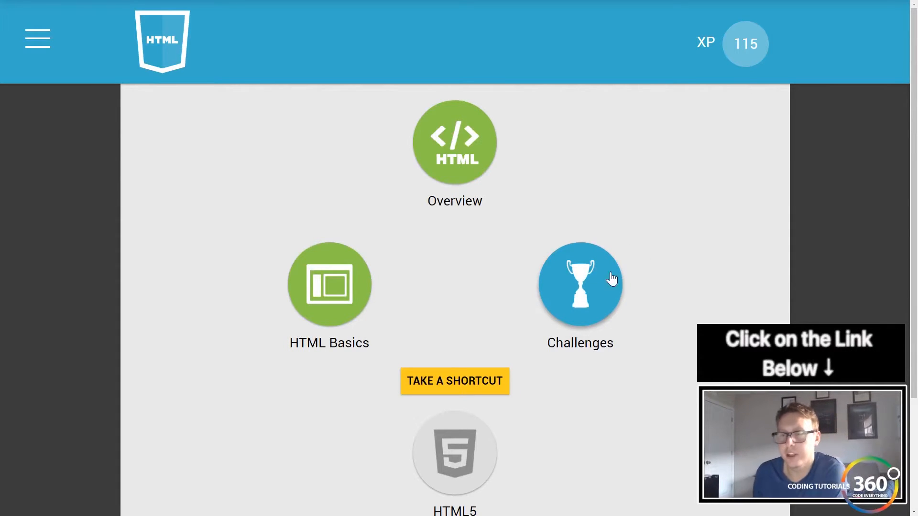
# Step: Start Challenge 1 from the HTML course challenges list
pyautogui.click(580, 285)
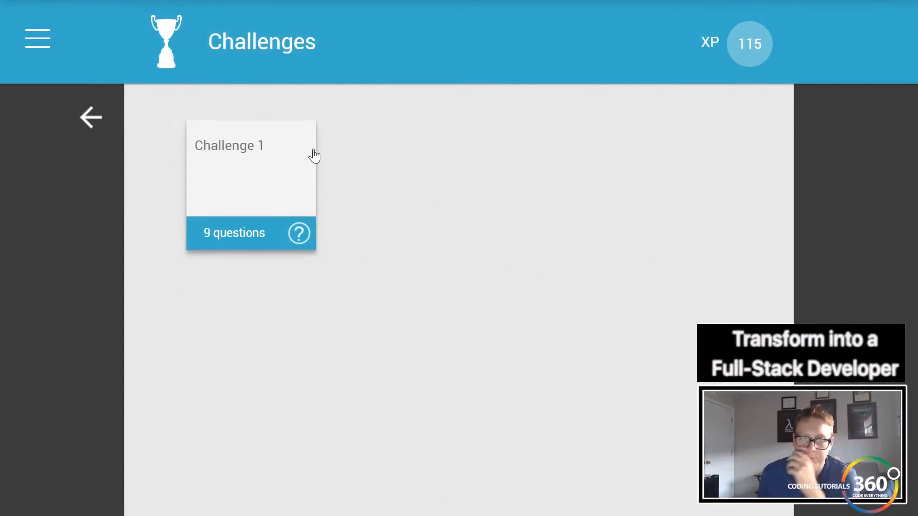
pyautogui.click(249, 170)
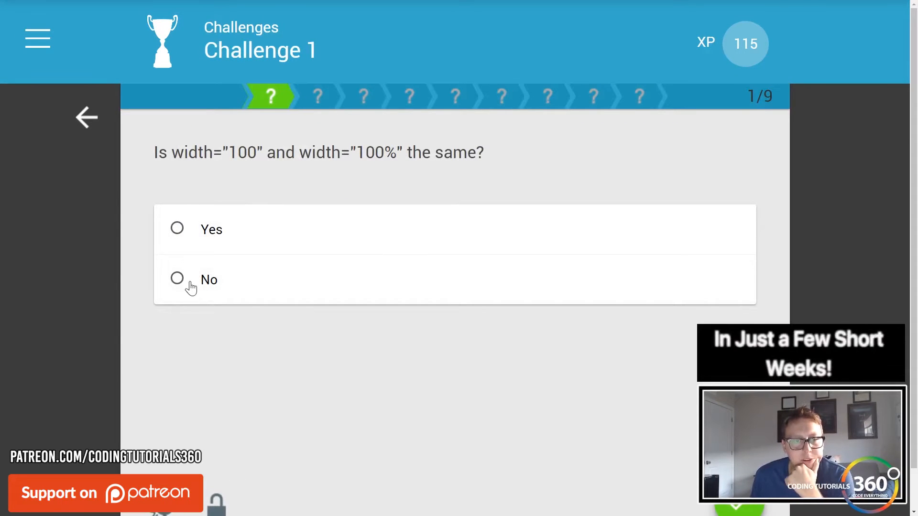
# Step: Answer No to whether width="100" and width="100%" are the same and continue to question 2
pyautogui.click(177, 279)
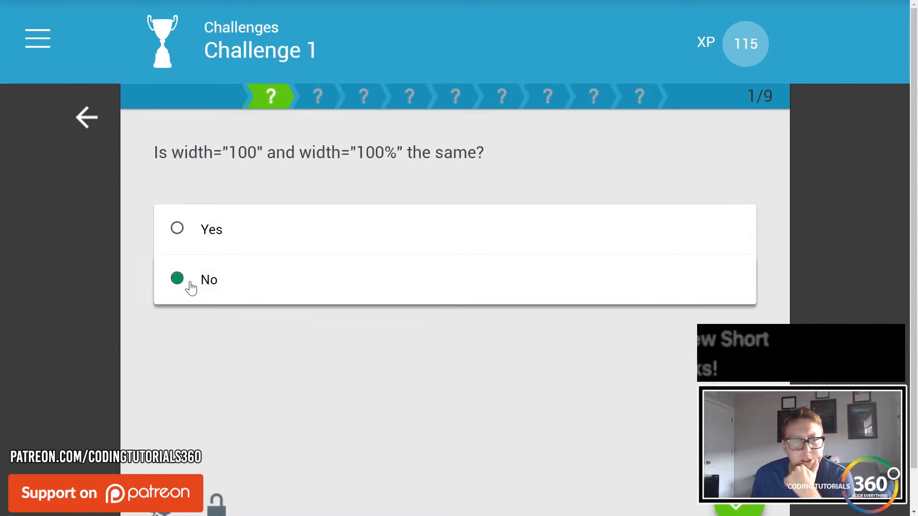
pyautogui.click(177, 279)
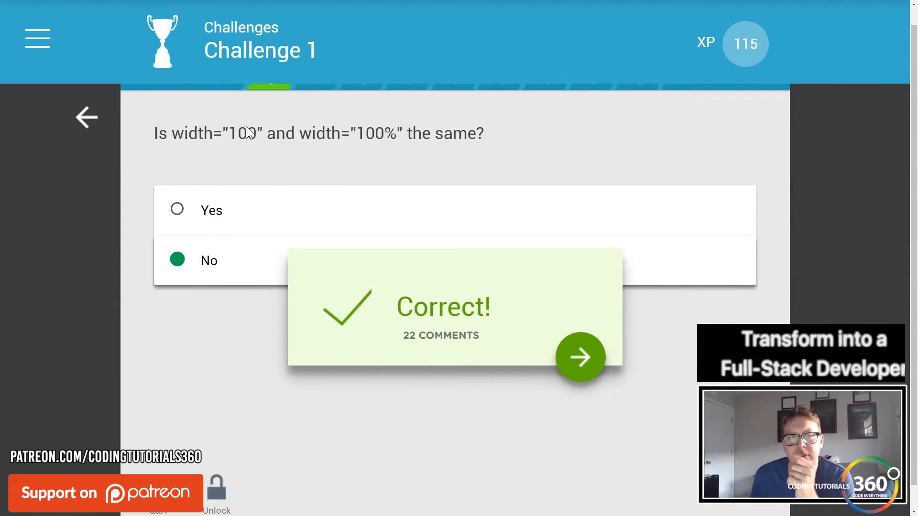
pyautogui.click(580, 357)
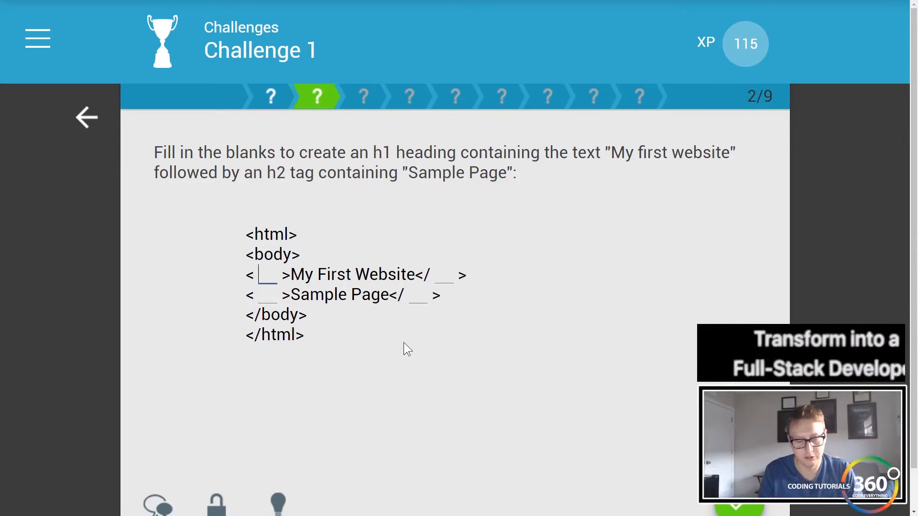
# Step: Fill the heading blanks with h1 and h2 tags and advance to question 3
pyautogui.write('h`')
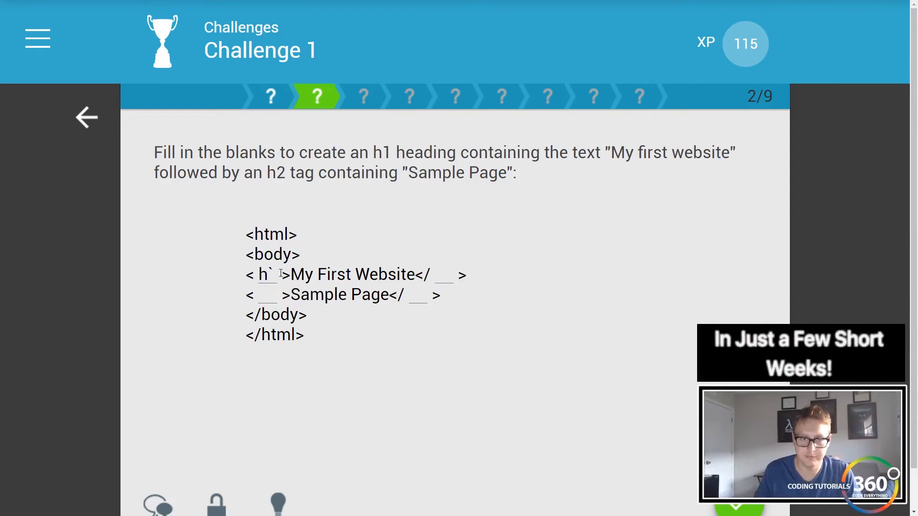
pyautogui.write('1')
pyautogui.click(267, 294)
pyautogui.write('h')
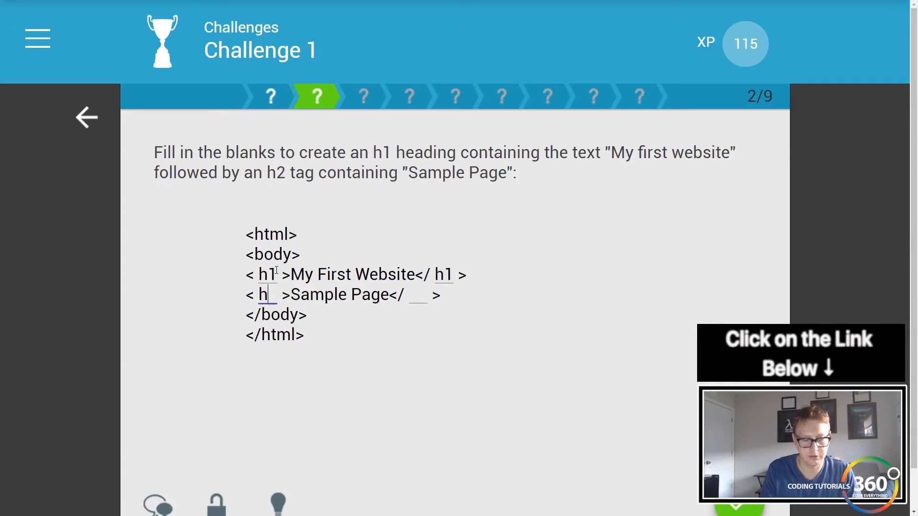
pyautogui.write('2')
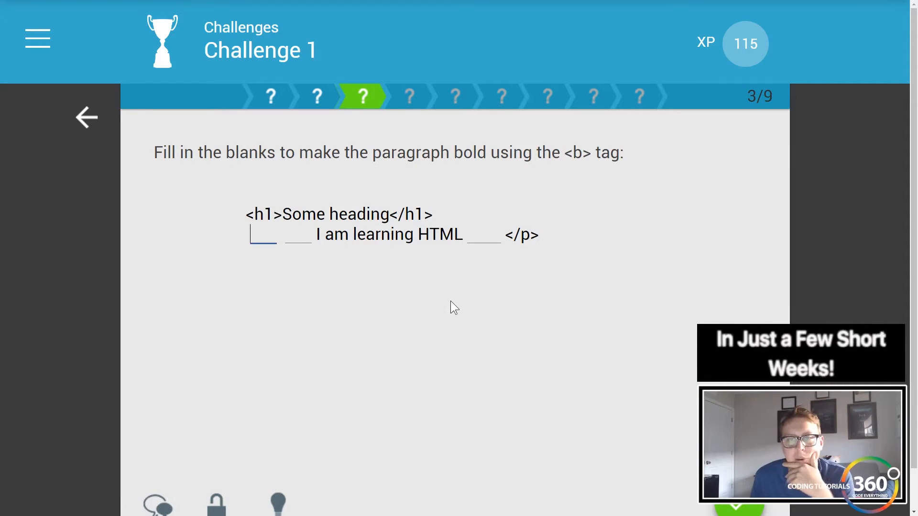
pyautogui.moveTo(426, 301)
pyautogui.write('<p>')
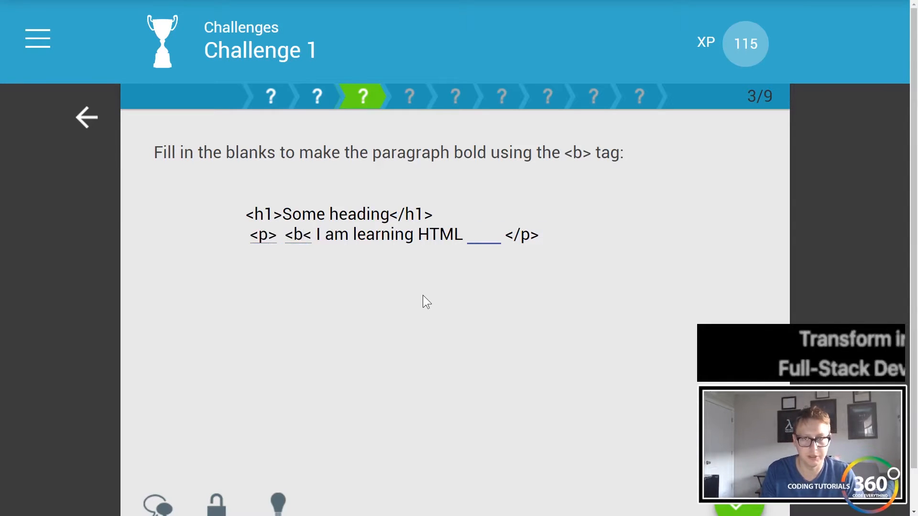
# Step: Fill the <p>, <b> and </b> tags around 'I am learning HTML' and advance to question 4
pyautogui.write('/b')
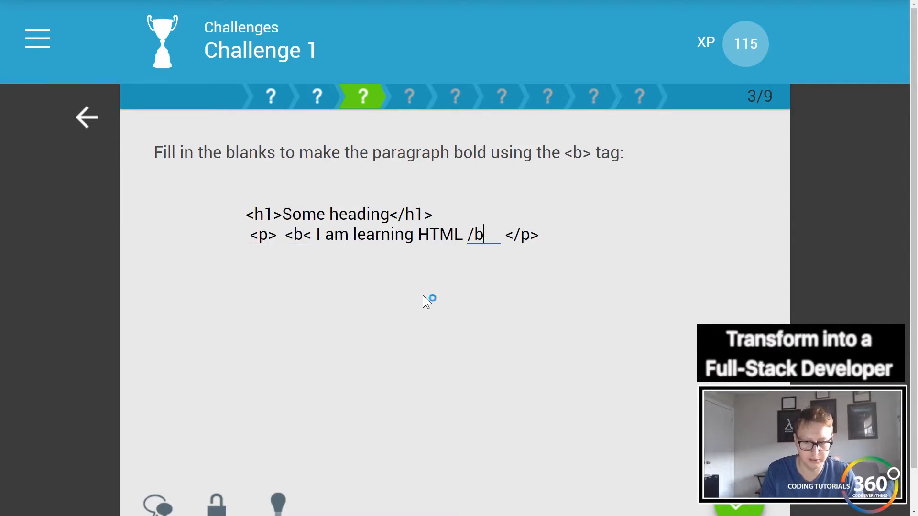
pyautogui.write('>')
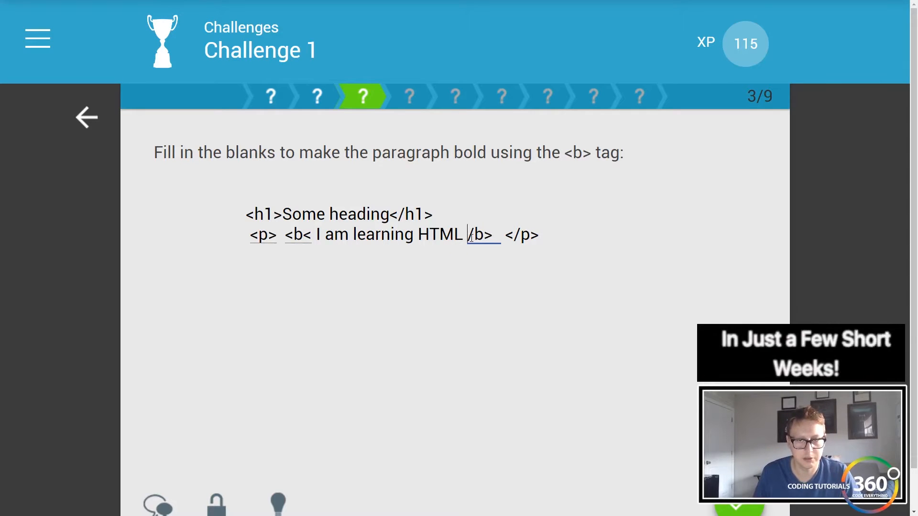
pyautogui.write('<')
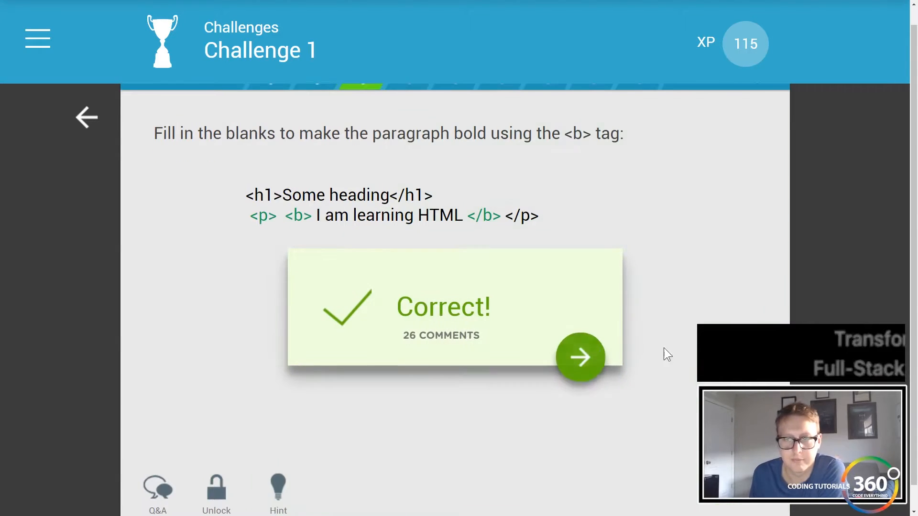
pyautogui.click(580, 357)
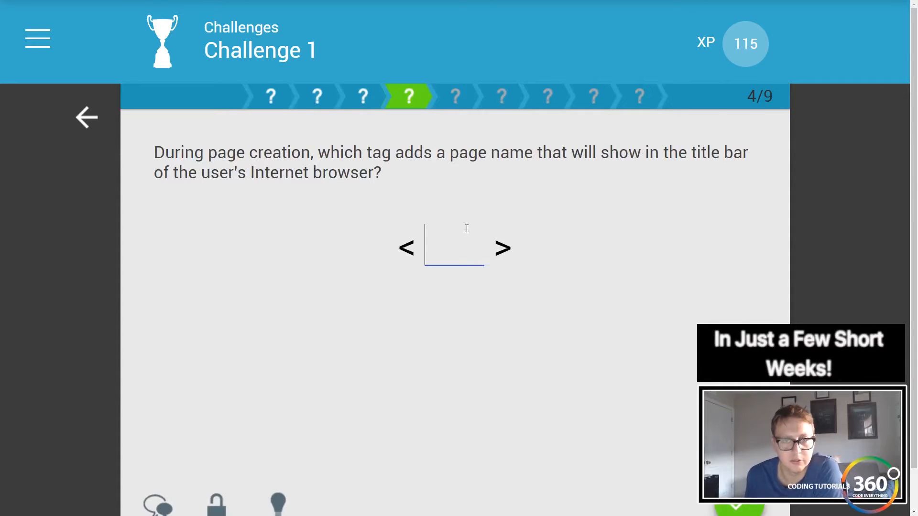
# Step: Answer title for the page-title tag, then wrap First paragraph in <!-- --> to reach question 6
pyautogui.write('titlt')
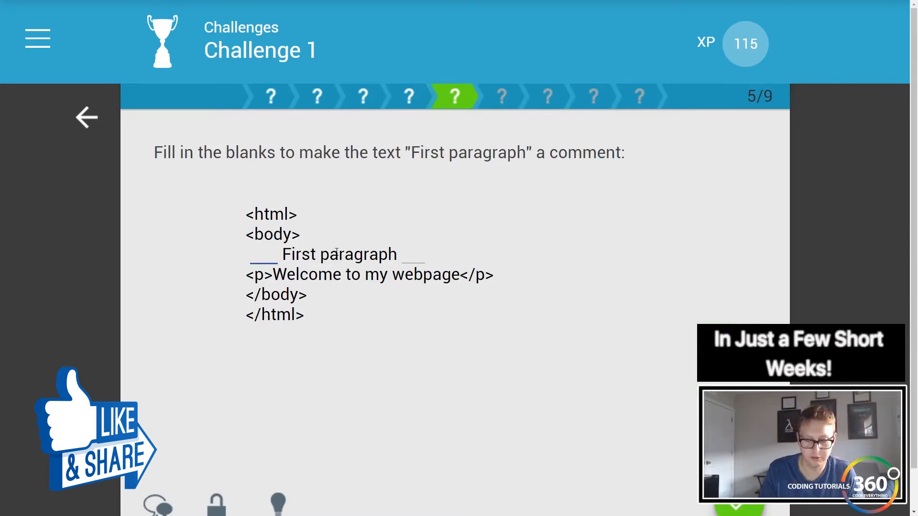
pyautogui.write('<')
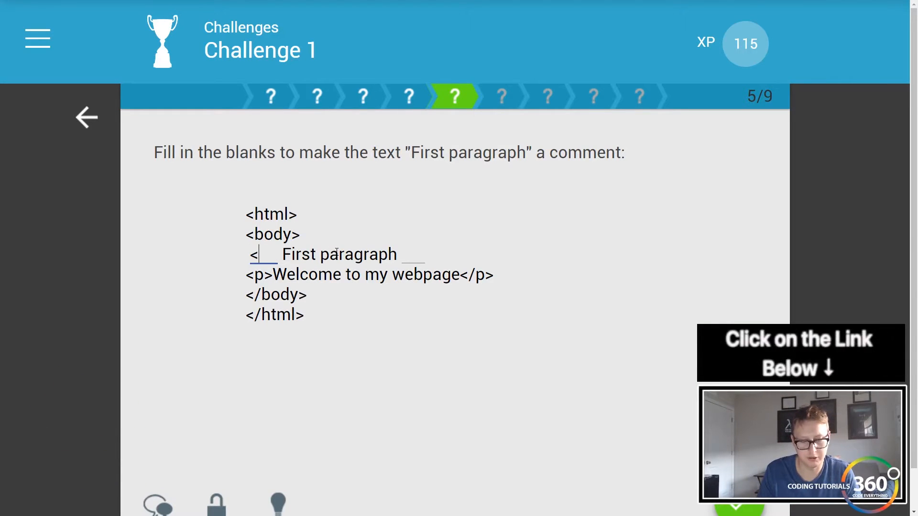
pyautogui.write('!--')
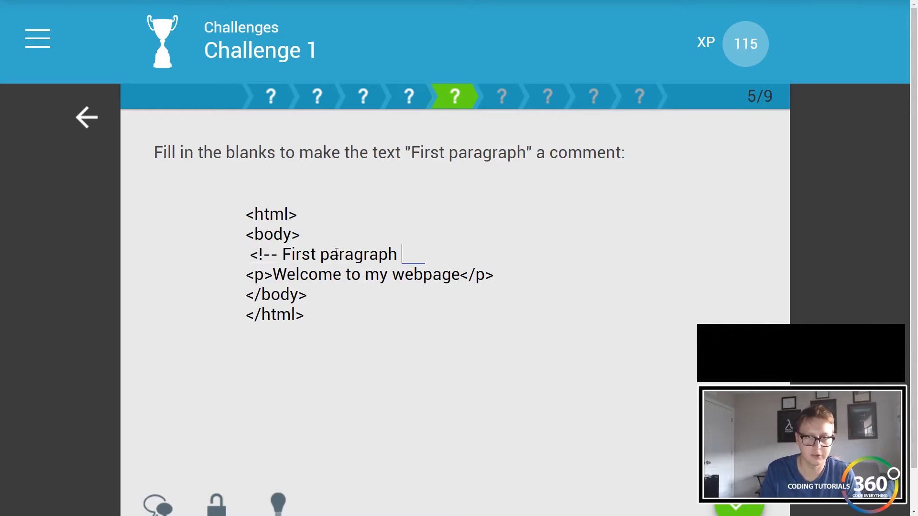
pyautogui.write('-->')
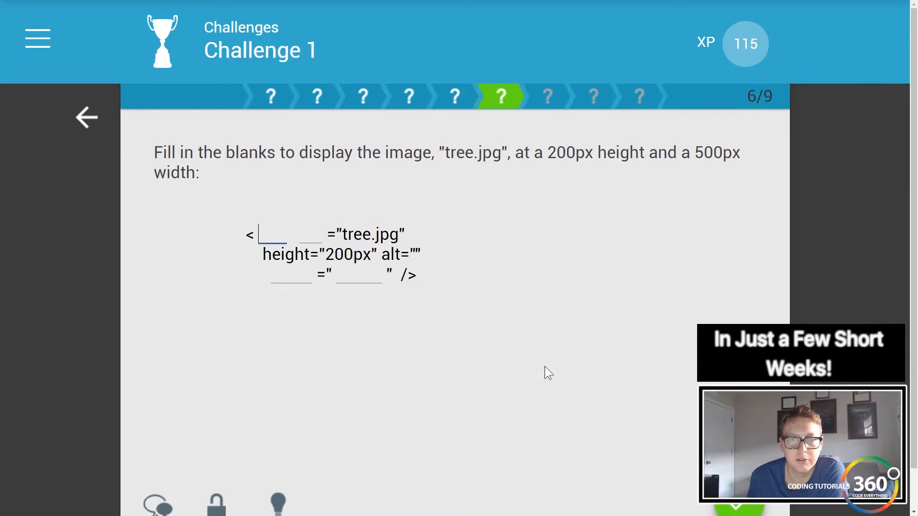
pyautogui.moveTo(653, 346)
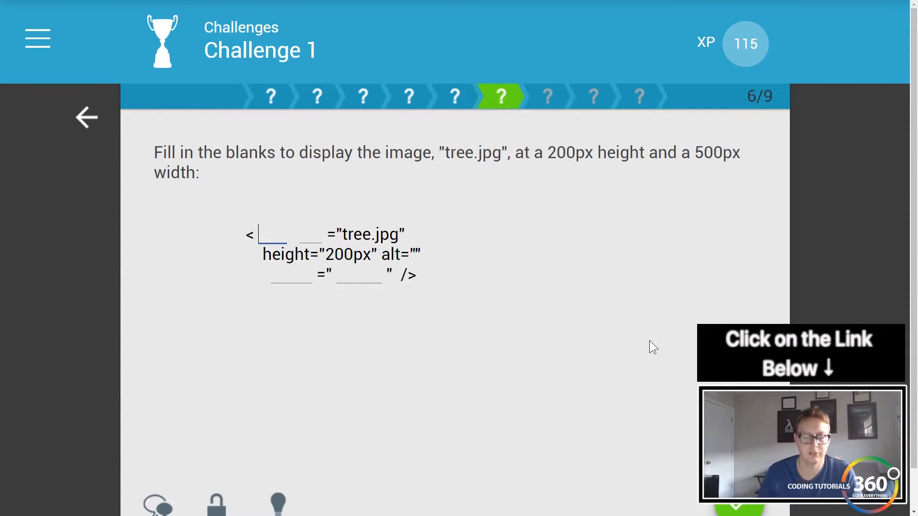
# Step: Complete the tree.jpg image tag with img, src and width 500px and advance to question 7
pyautogui.write('img')
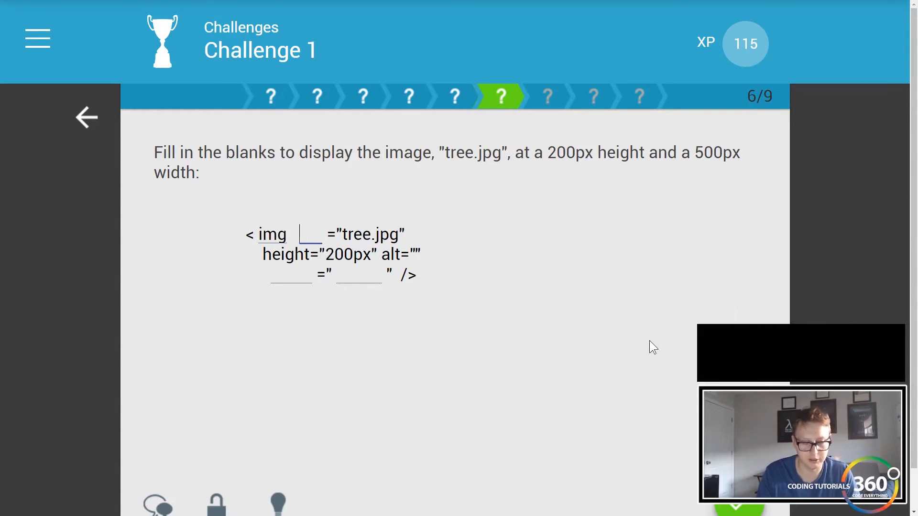
pyautogui.write('src')
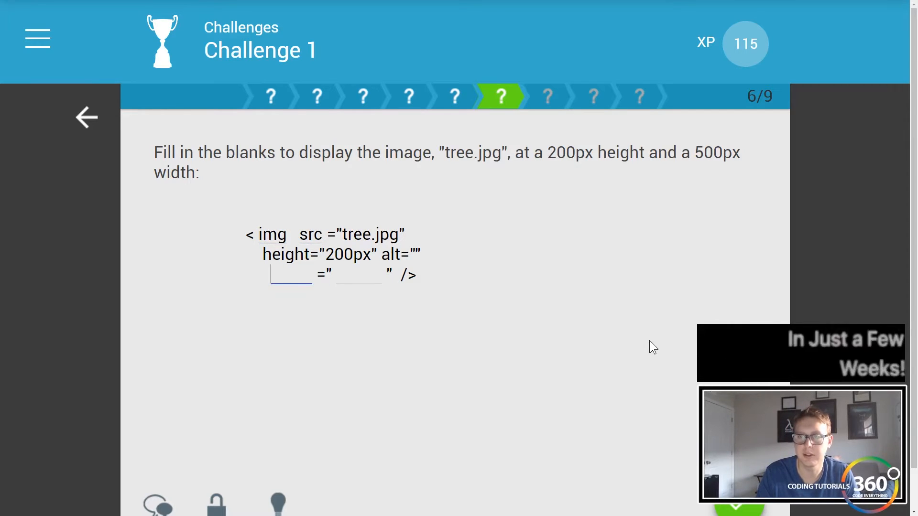
pyautogui.write('hei')
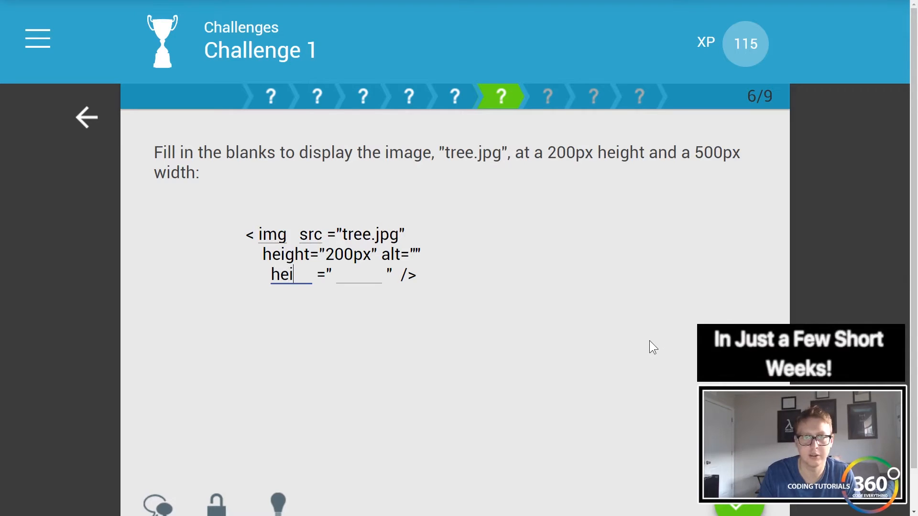
pyautogui.write('wi')
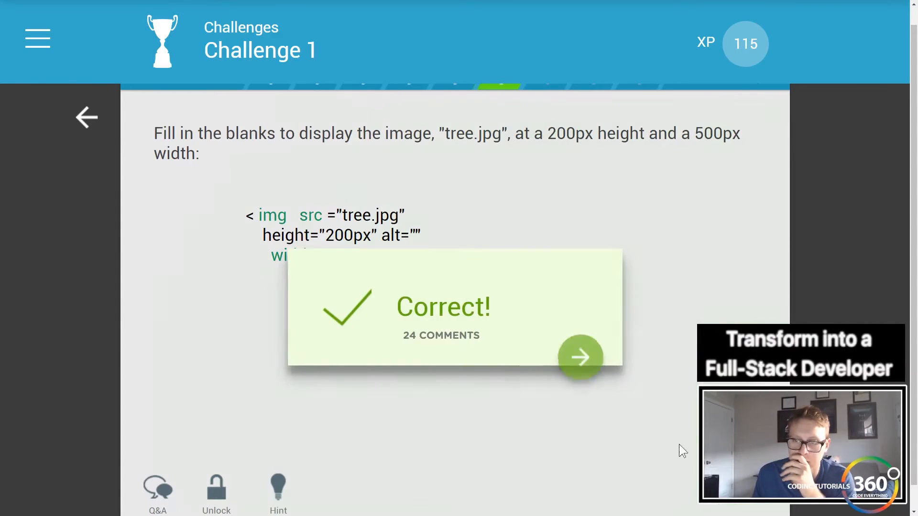
pyautogui.click(580, 357)
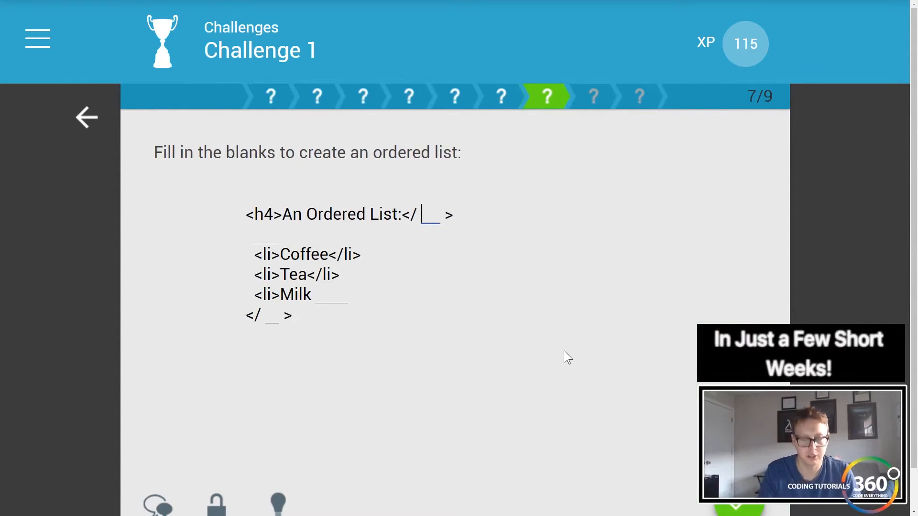
# Step: Fill the ordered-list blanks with h4, ol and closing li/ol tags and reach question 8
pyautogui.write('h4')
pyautogui.click(264, 236)
pyautogui.write('<ol>')
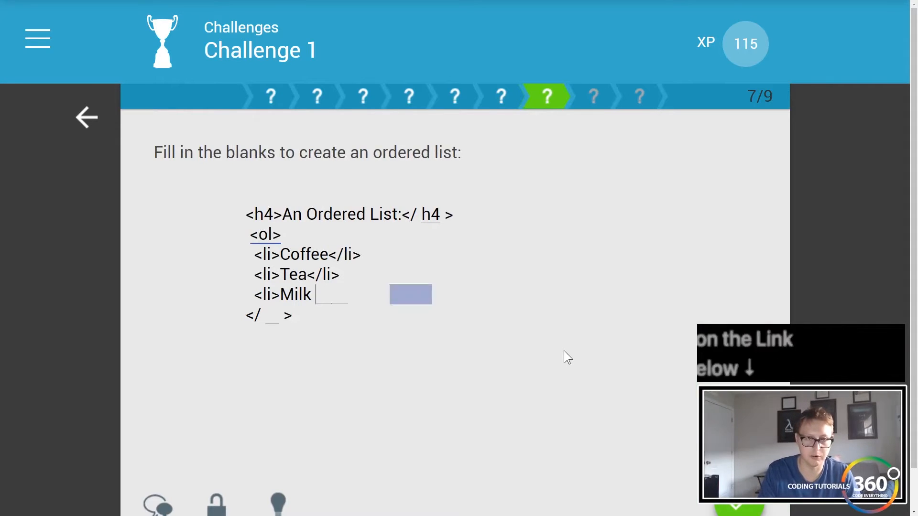
pyautogui.write('</')
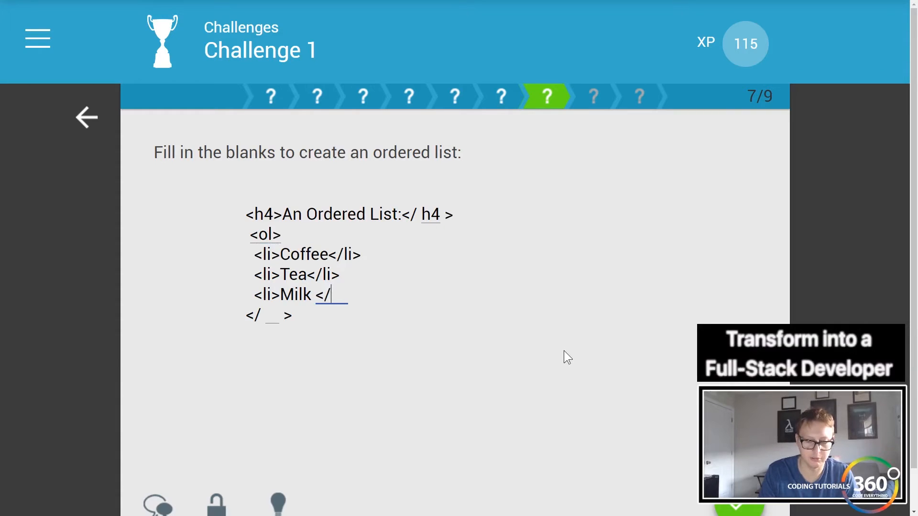
pyautogui.write('ol')
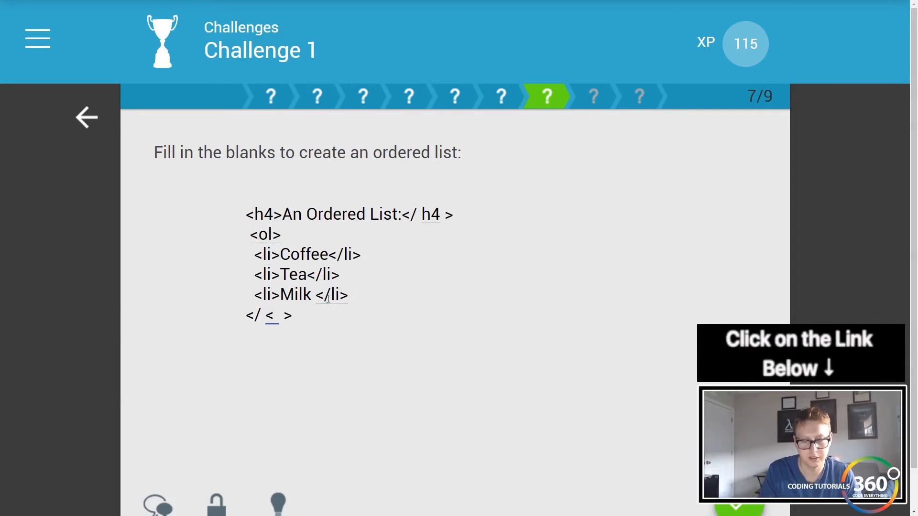
pyautogui.write('ol')
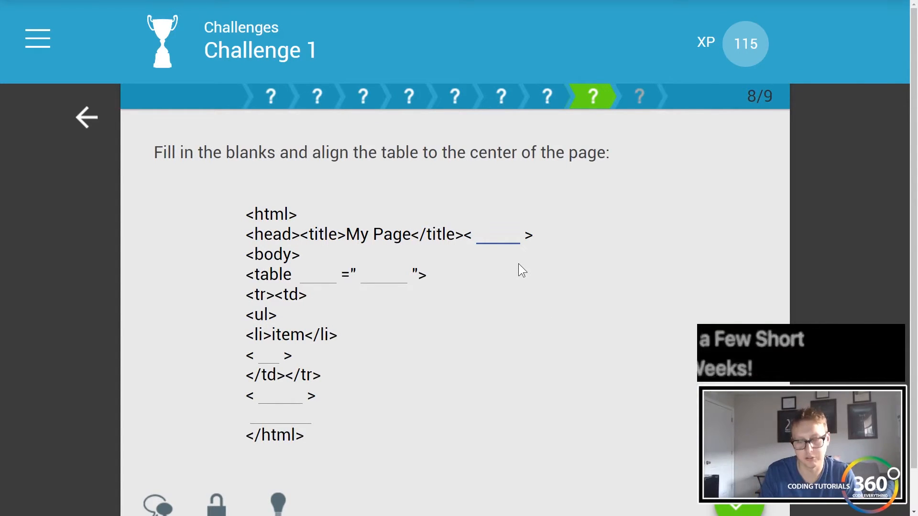
# Step: Fill the first table blanks with /head, align, center and the closing ul tag
pyautogui.write('/head')
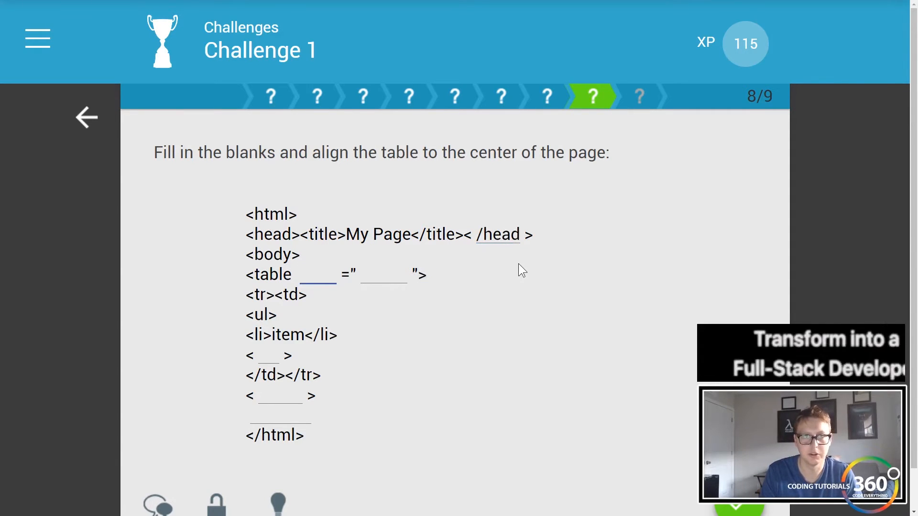
pyautogui.write('align')
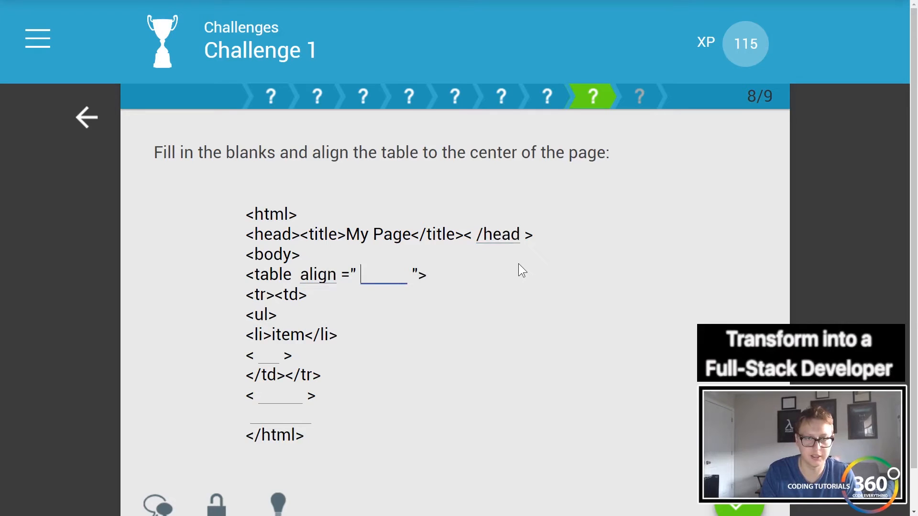
pyautogui.write('center')
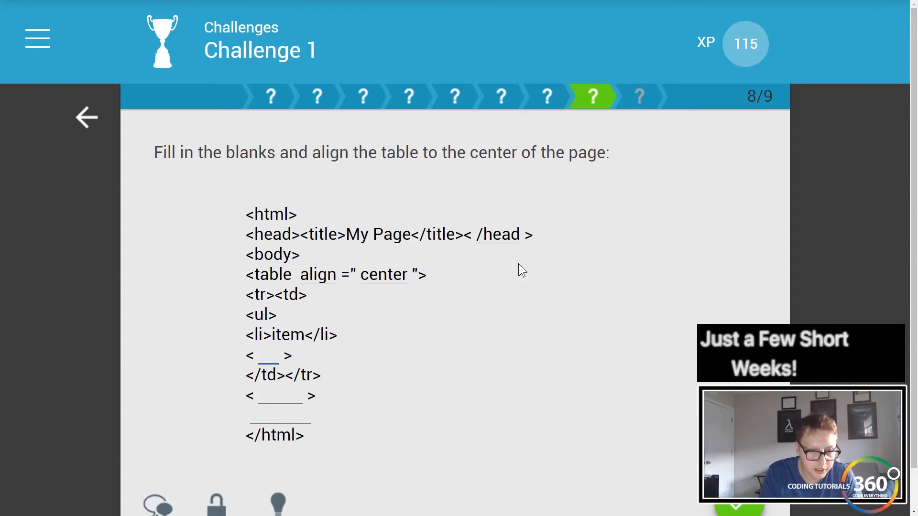
pyautogui.write('<')
pyautogui.write('/ul')
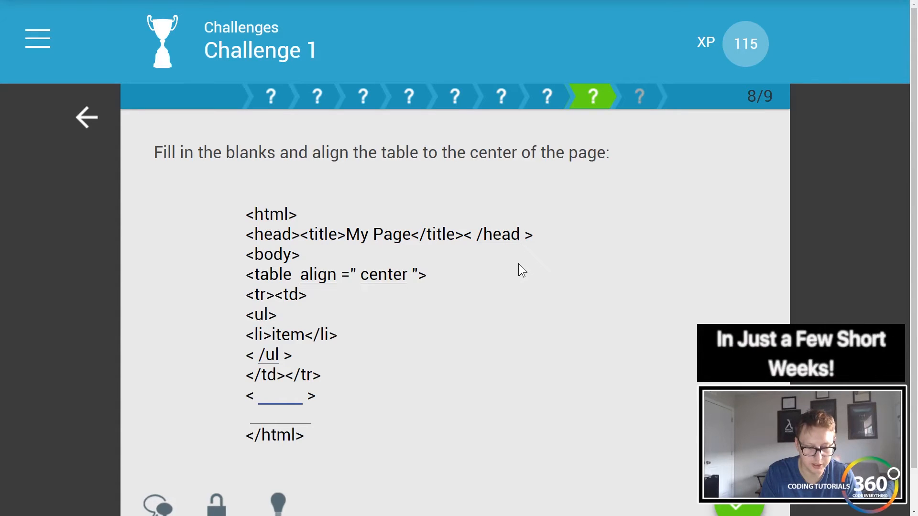
# Step: Finish with /table and /body and advance to question 9
pyautogui.write('table')
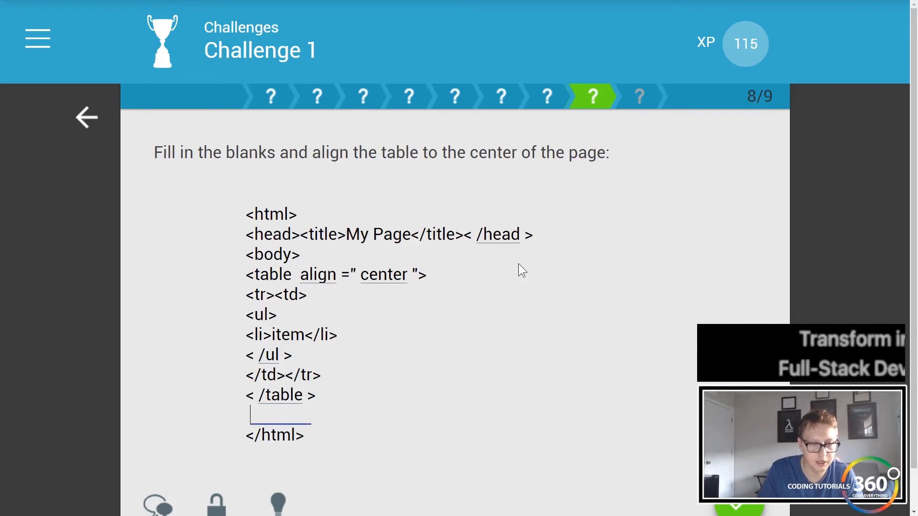
pyautogui.write('</')
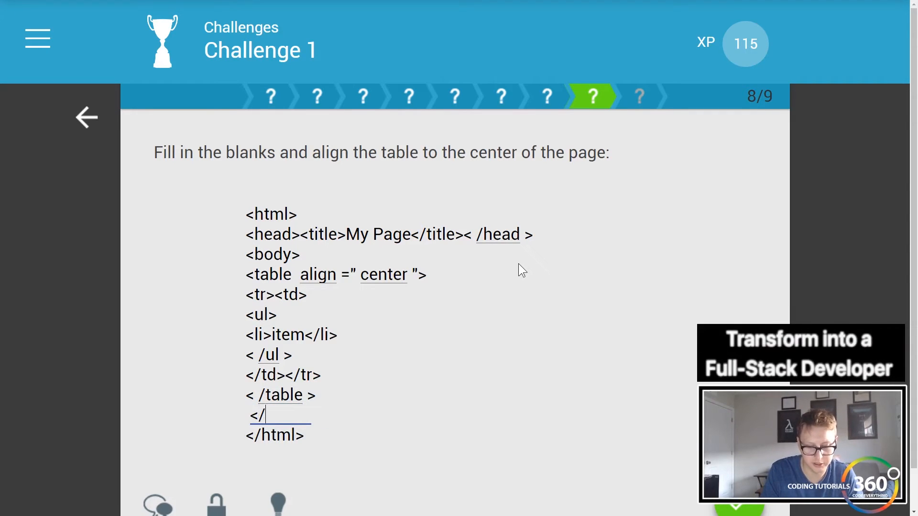
pyautogui.write('body')
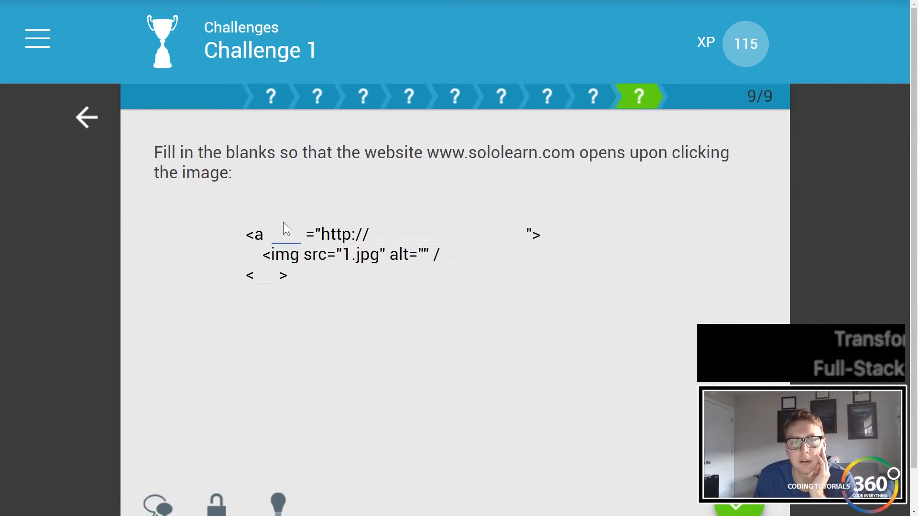
pyautogui.write('hr')
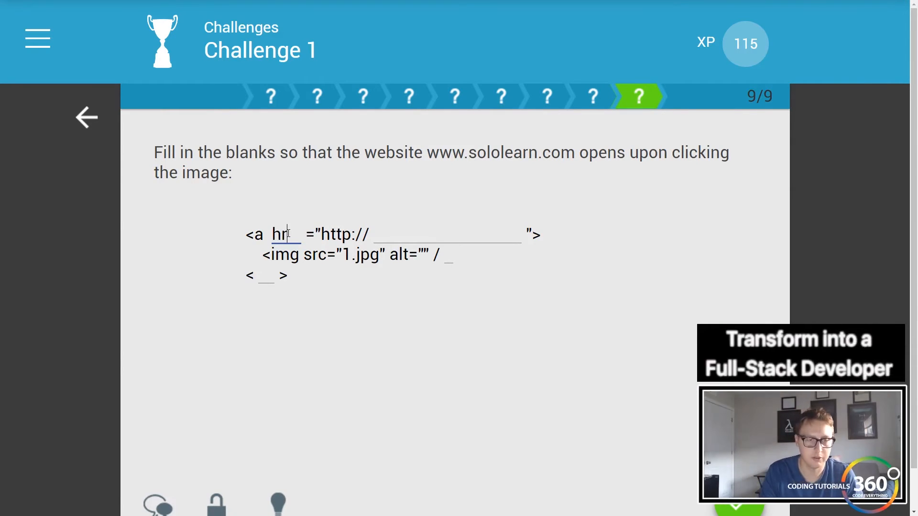
pyautogui.write('solo')
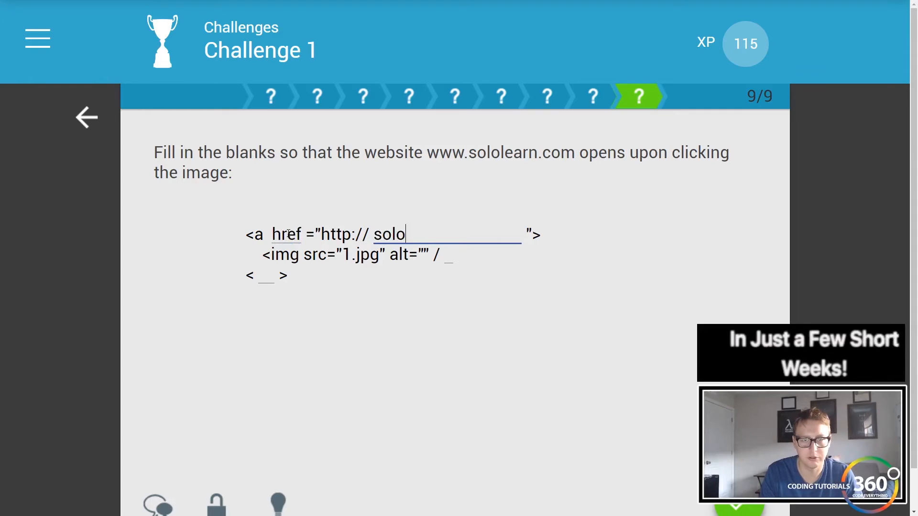
pyautogui.write('www.co')
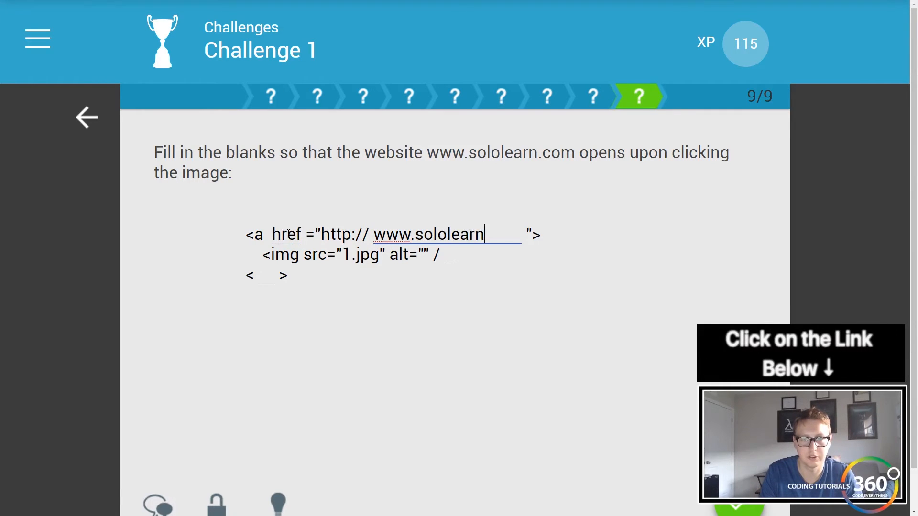
pyautogui.write('.com')
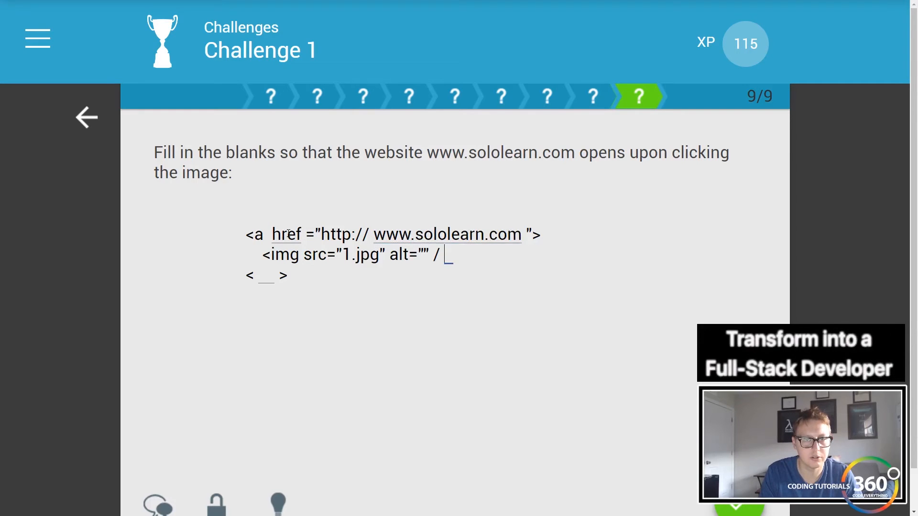
pyautogui.write('/')
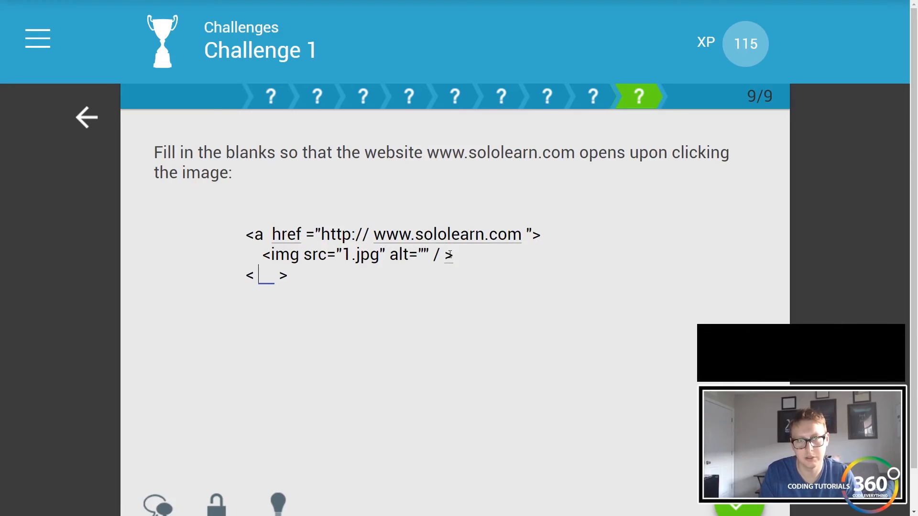
pyautogui.write('/a')
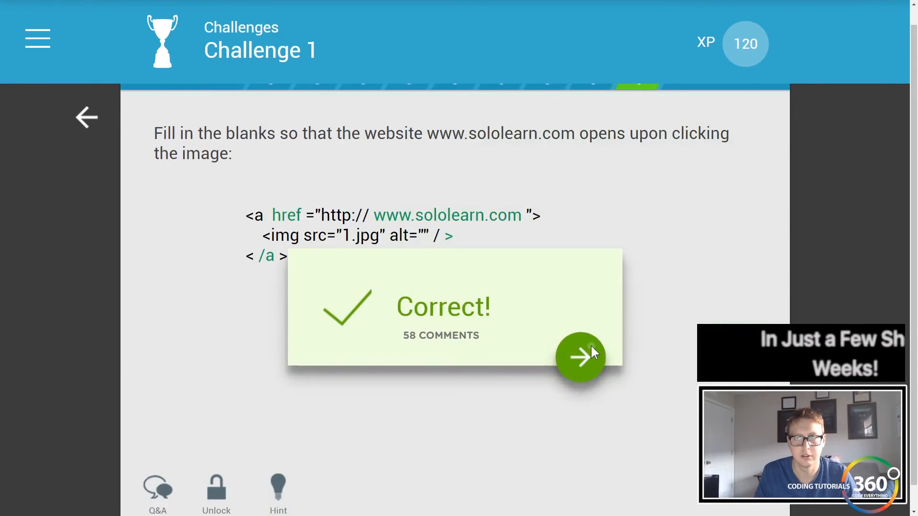
# Step: Exit the finished challenge and browse the HTML course menu sections
pyautogui.click(580, 358)
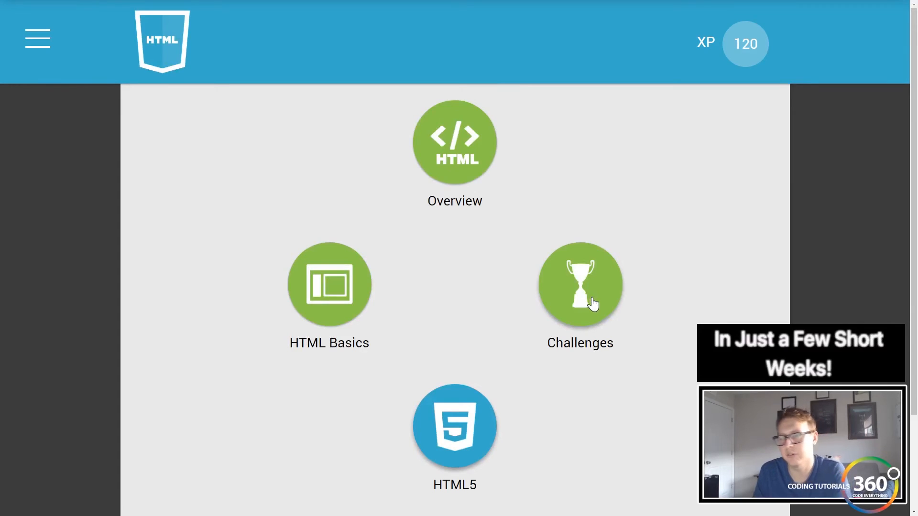
pyautogui.click(579, 285)
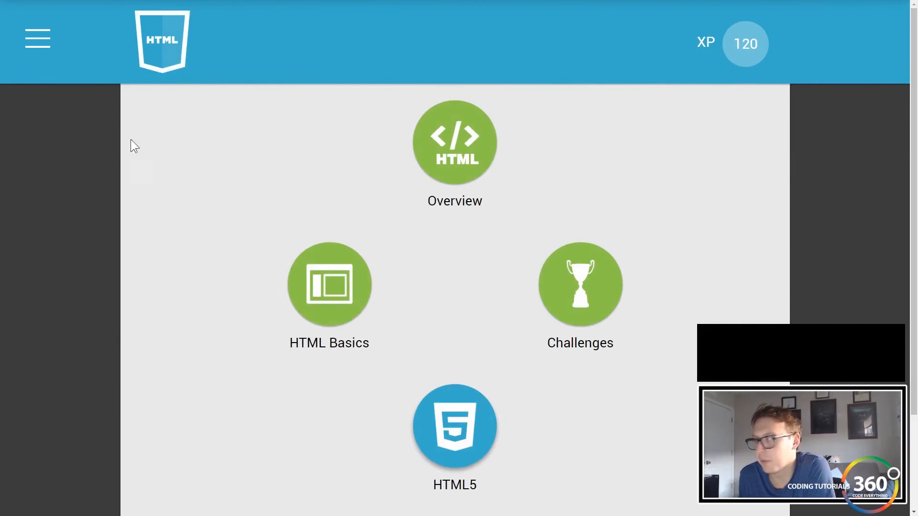
pyautogui.scroll(-3)
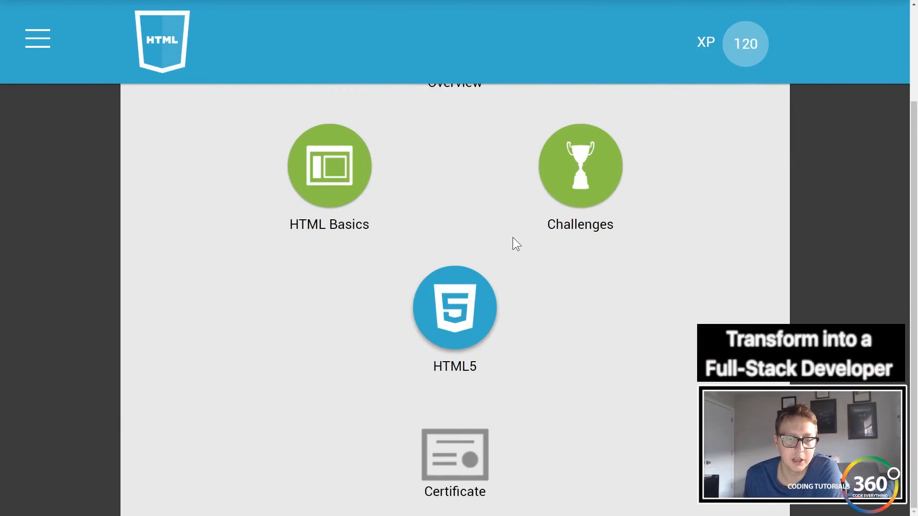
pyautogui.scroll(-3)
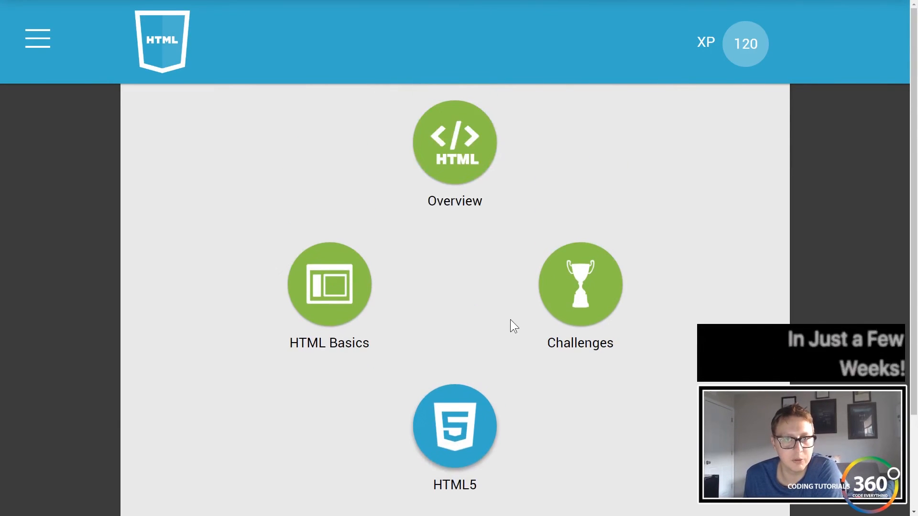
pyautogui.moveTo(475, 408)
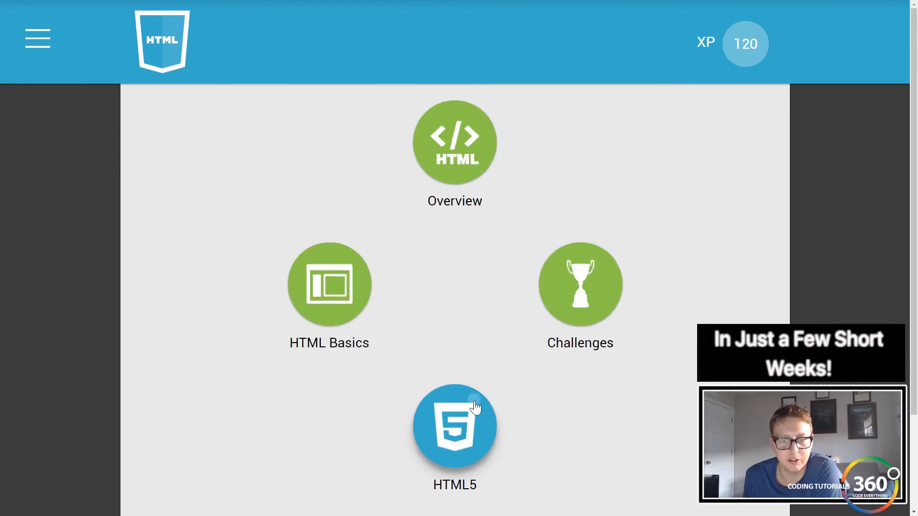
pyautogui.click(455, 425)
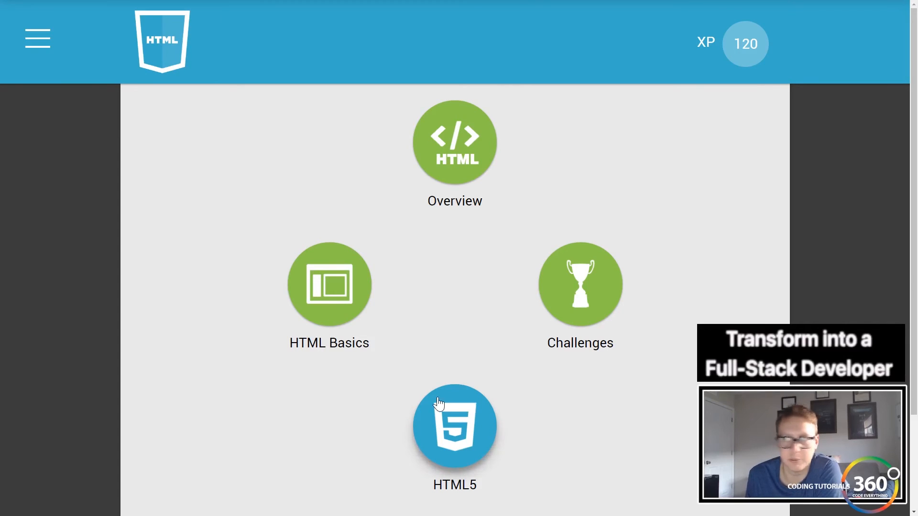
pyautogui.scroll(-3)
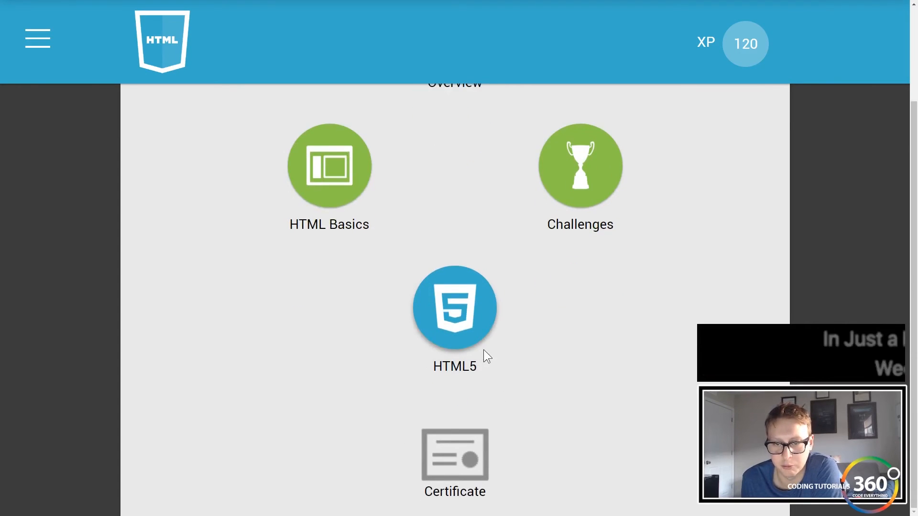
pyautogui.moveTo(545, 320)
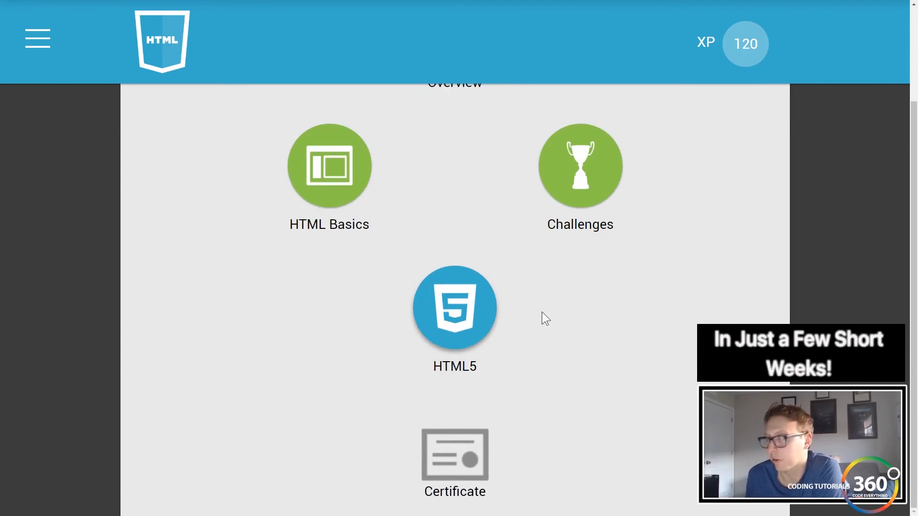
pyautogui.moveTo(679, 362)
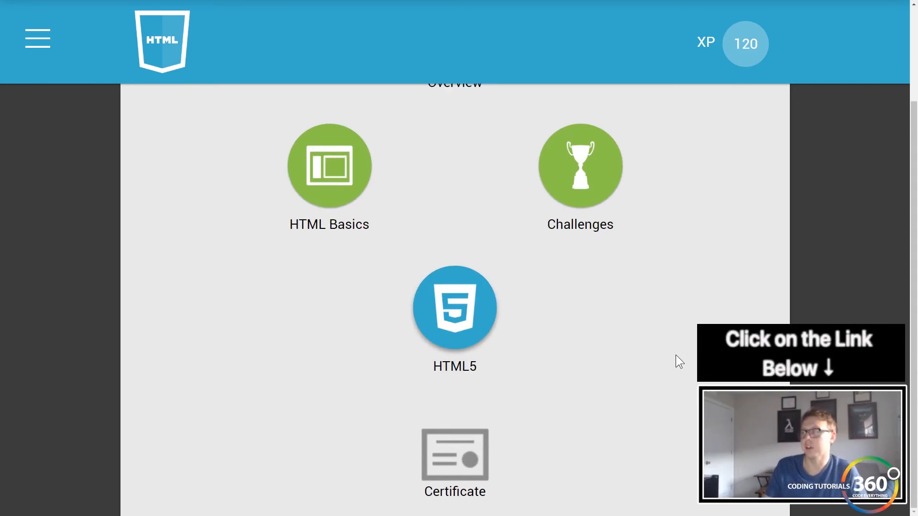